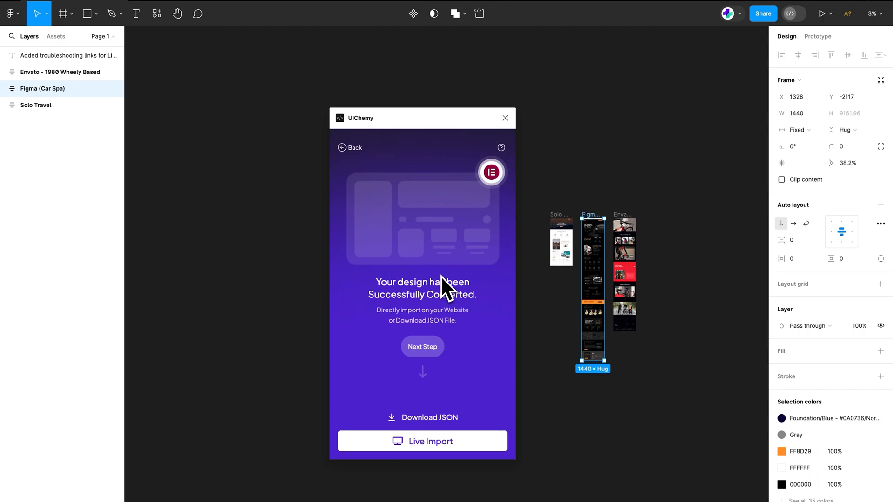
mouse_move(414, 273)
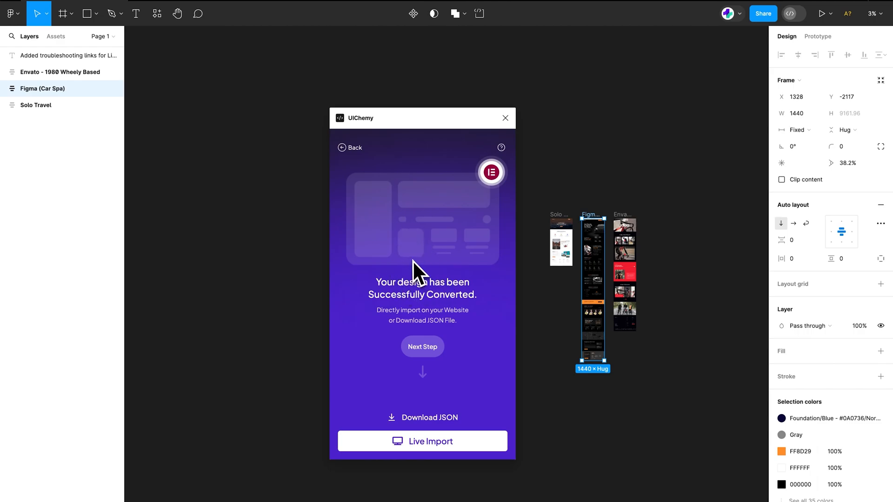
mouse_move(423, 423)
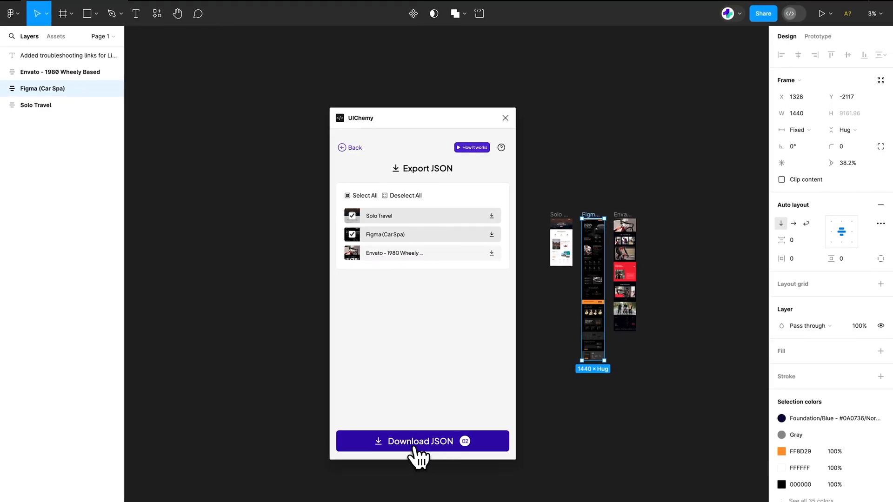
Download the Solo Travel and Figma (Car Spa) frames as a JSON zip into Downloads
left_click(421, 440)
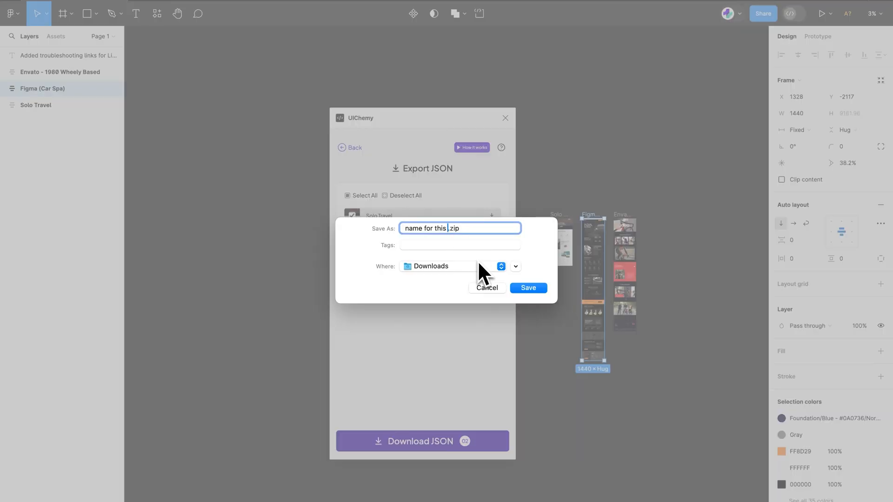
left_click(526, 288)
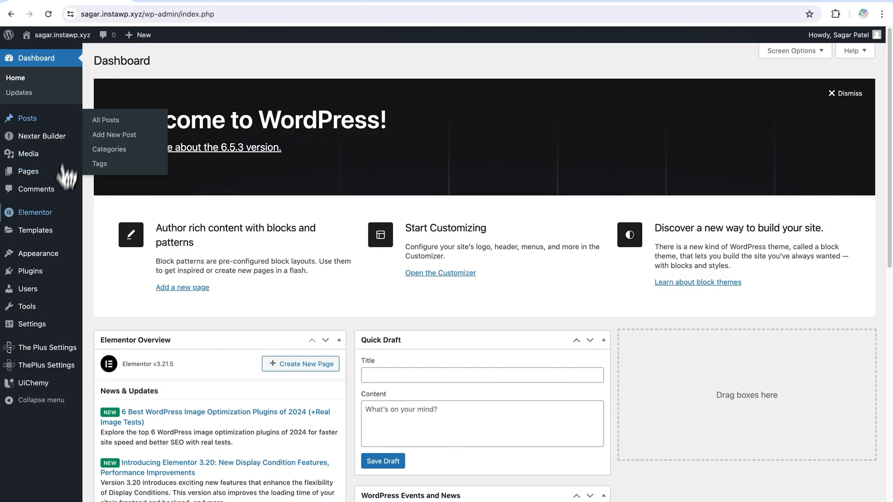
Reach Elementor's Import Templates file chooser from the Templates library
left_click(38, 229)
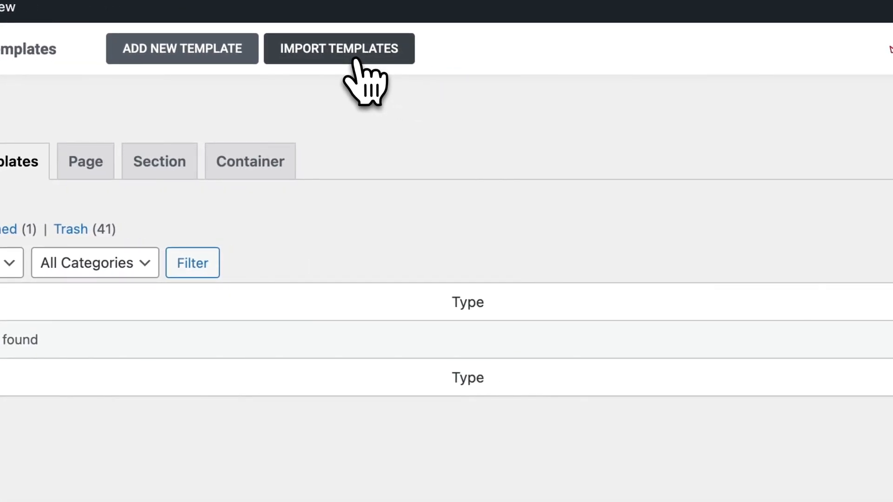
left_click(338, 47)
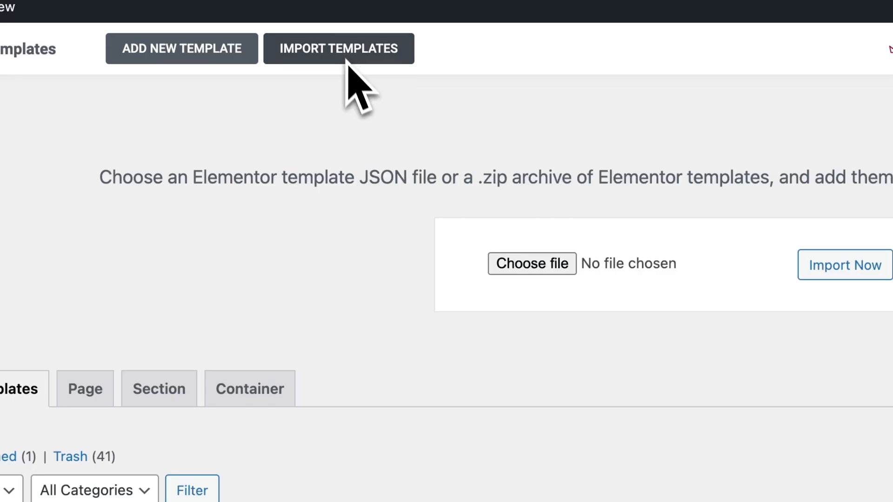
left_click(530, 263)
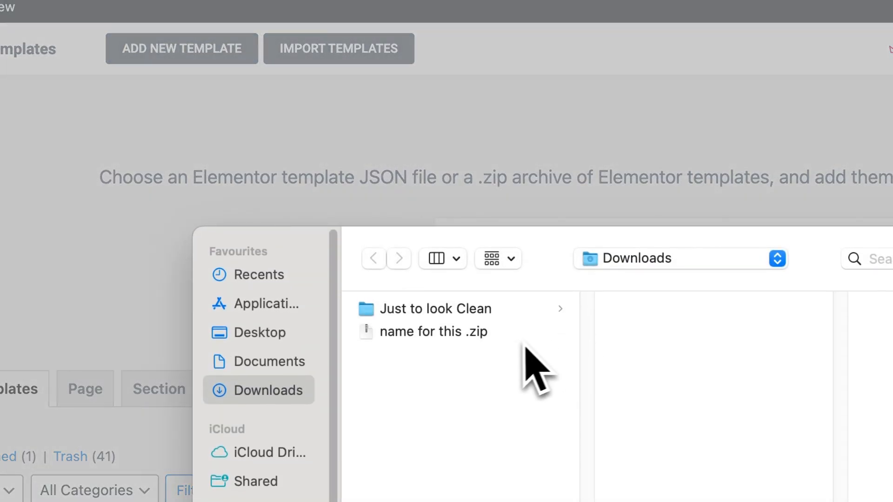
Back out of uploading the zip and unpack it into figma-car-spa.json and solo-travel.json
left_click(435, 331)
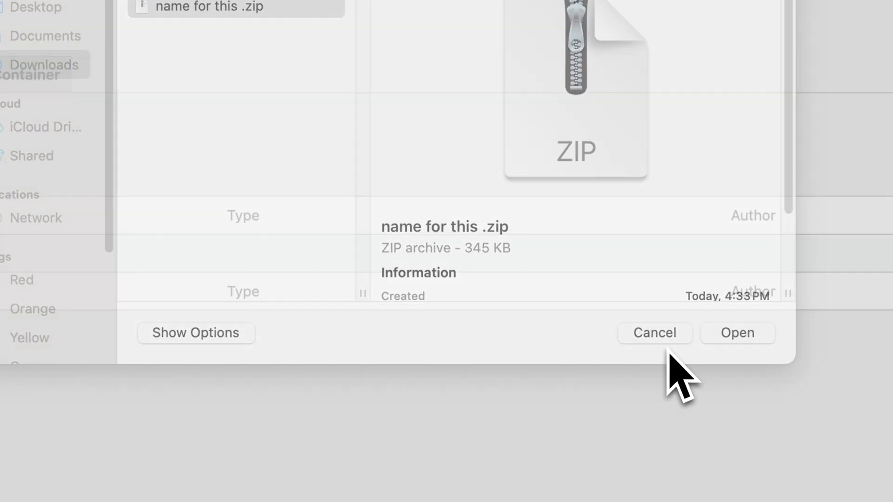
left_click(654, 333)
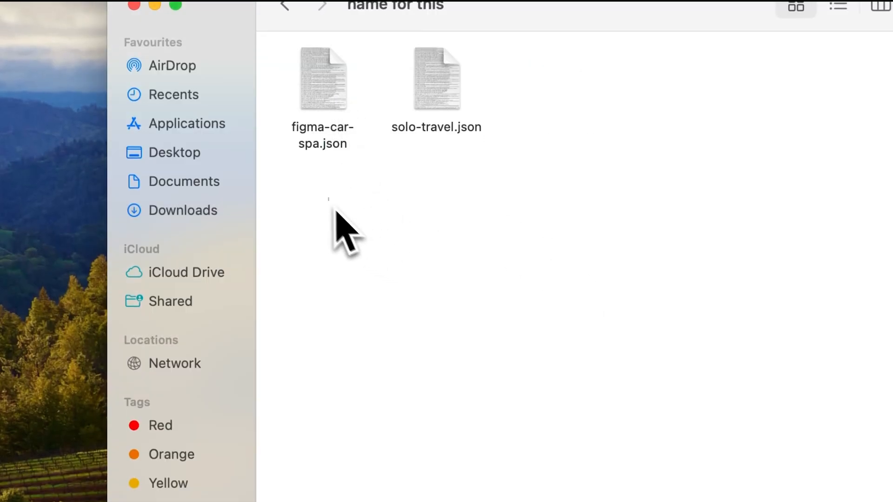
key("cmd+a")
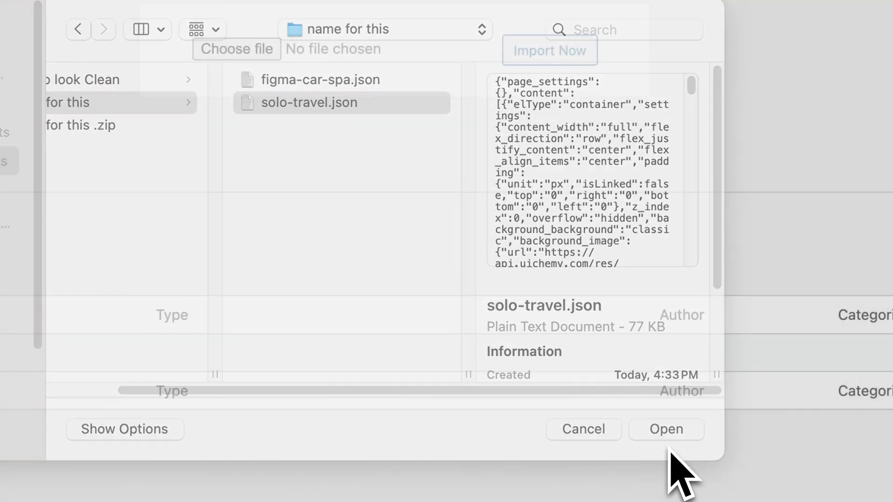
Import solo-travel.json as a page template, accepting the JSON safety warning
left_click(666, 428)
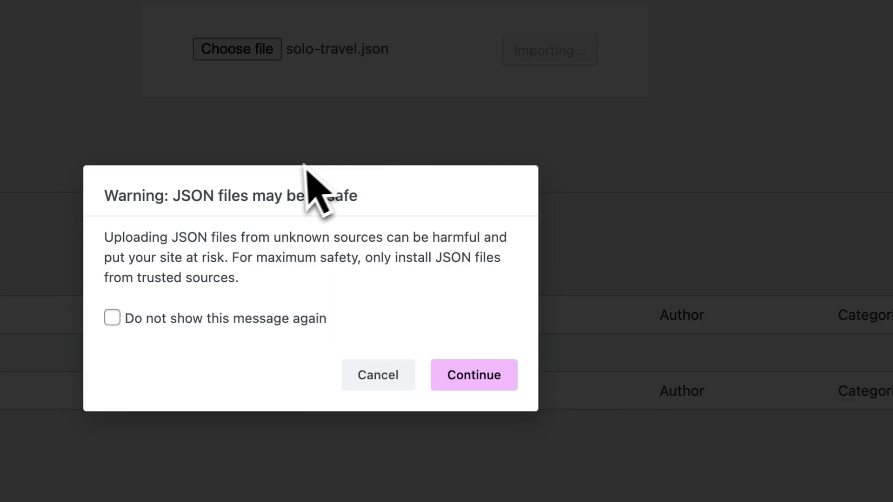
left_click(474, 375)
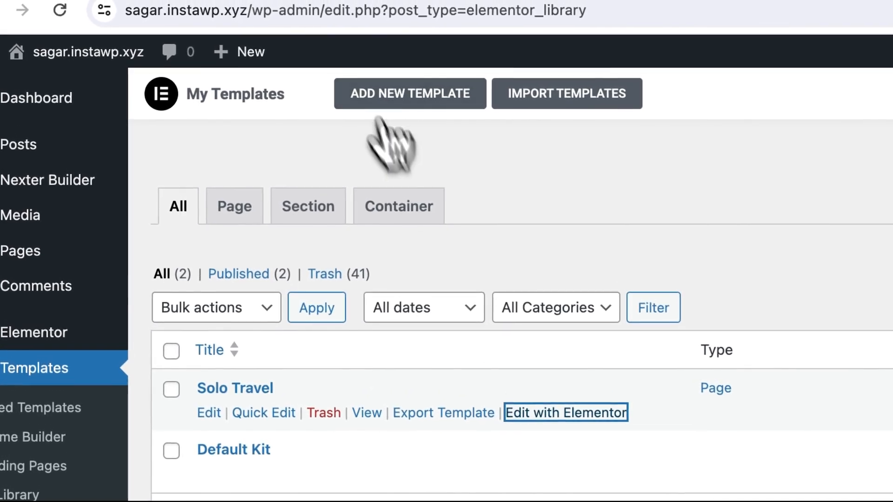
left_click(367, 412)
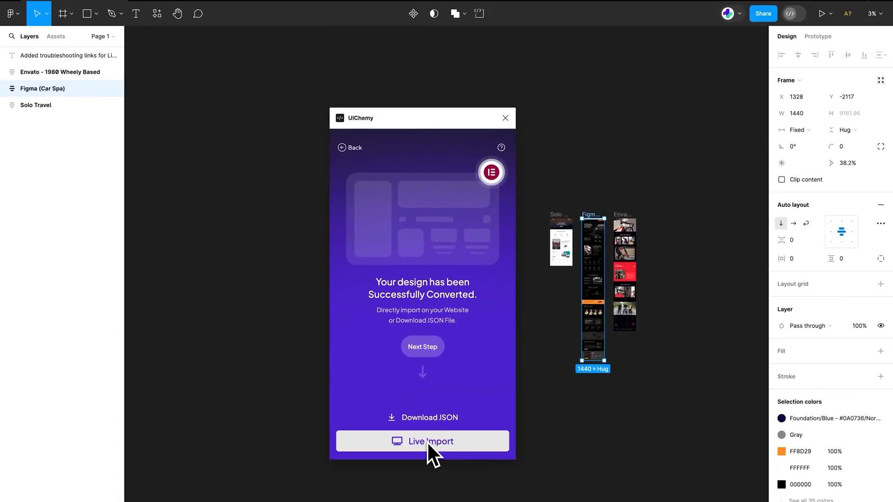
mouse_move(354, 464)
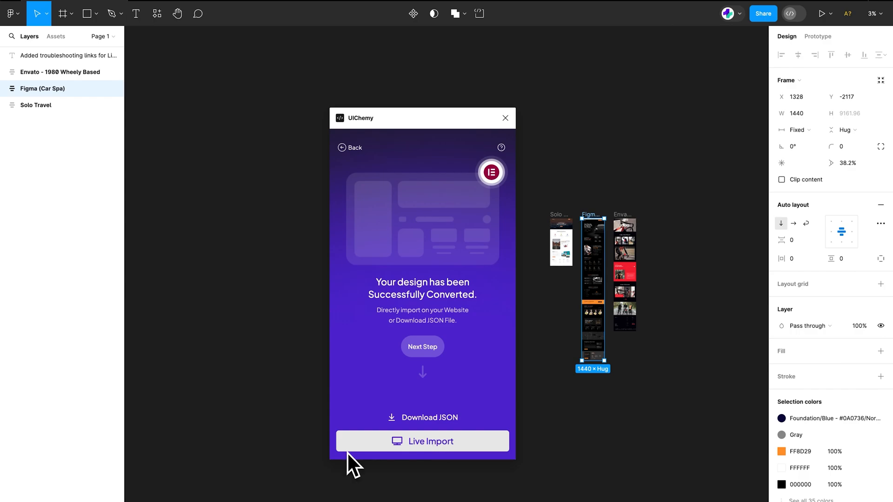